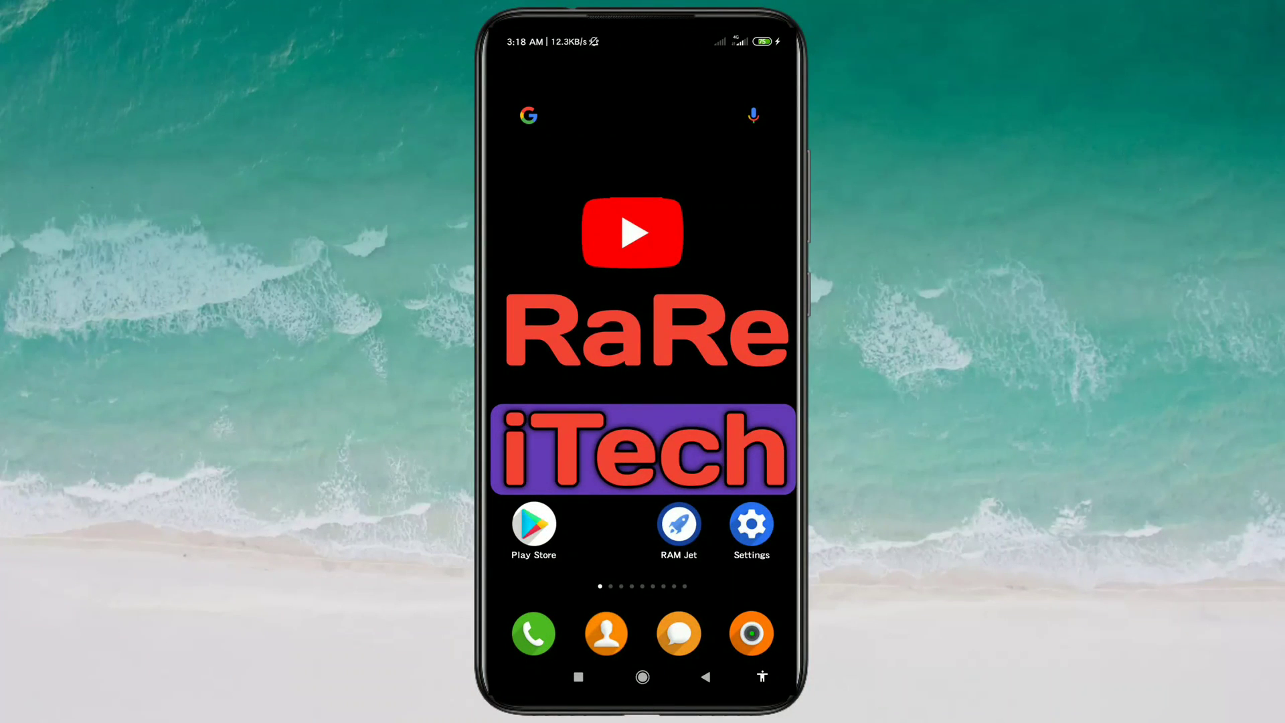
- Launch Messenger and open the profile and settings menu
{"action": "scroll", "scroll_direction": "left", "scroll_amount": 3}
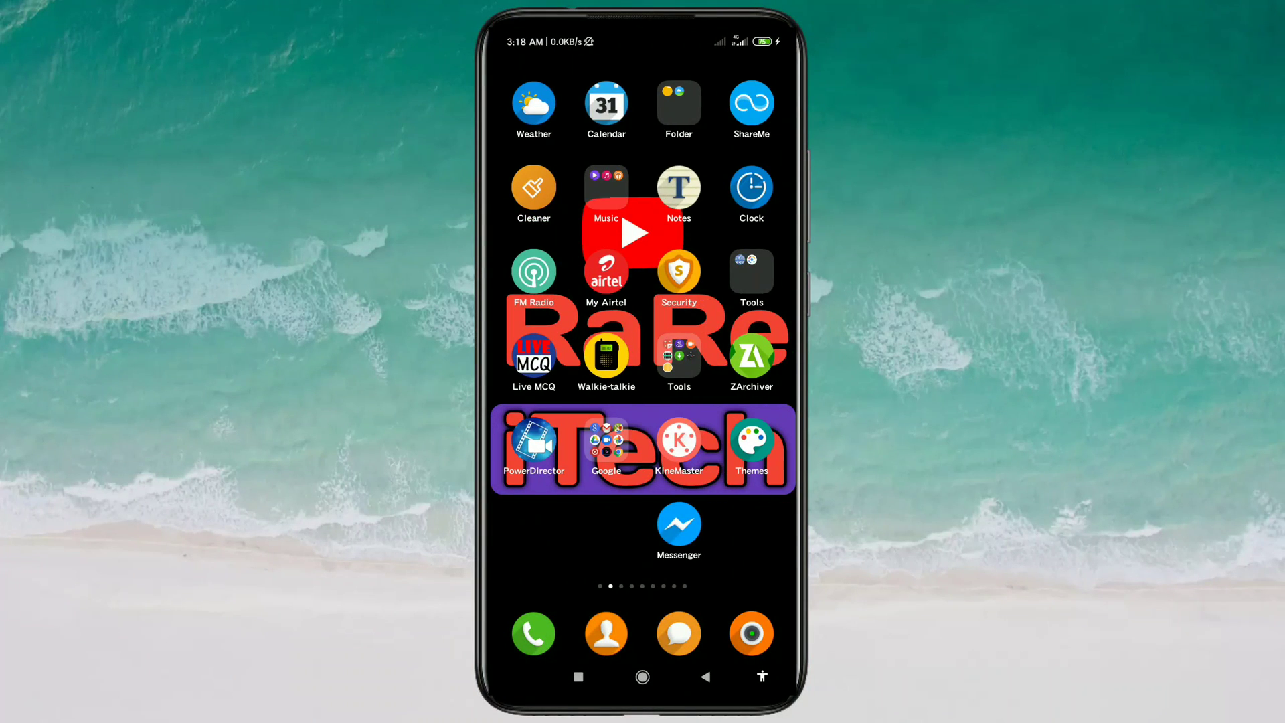
{"action": "left_click", "coordinate": [679, 523]}
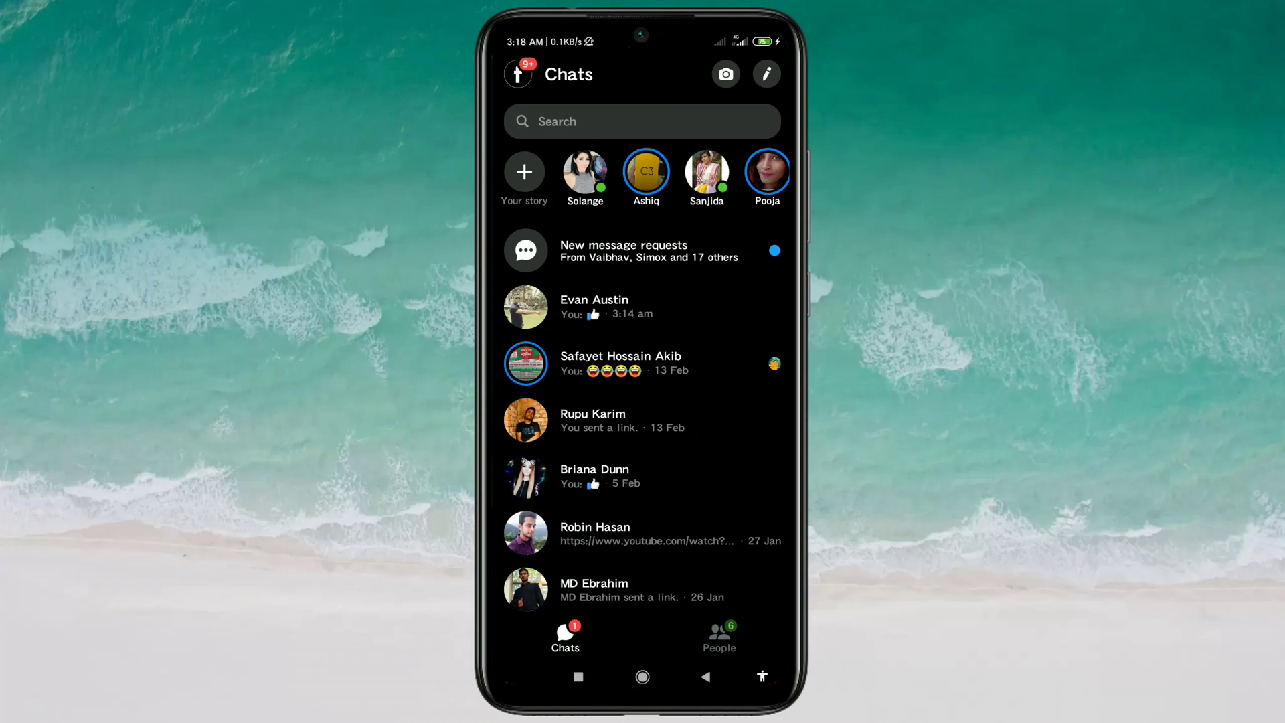
{"action": "left_click", "coordinate": [527, 74]}
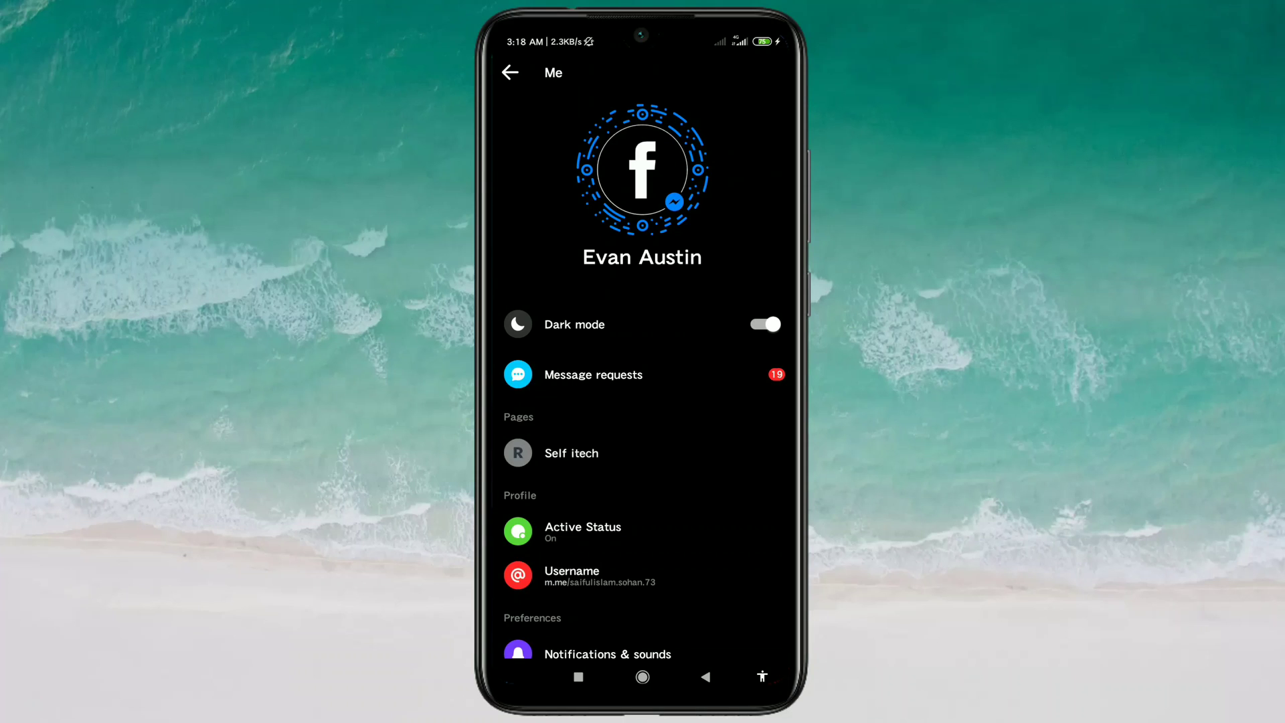
{"action": "left_click", "coordinate": [512, 72]}
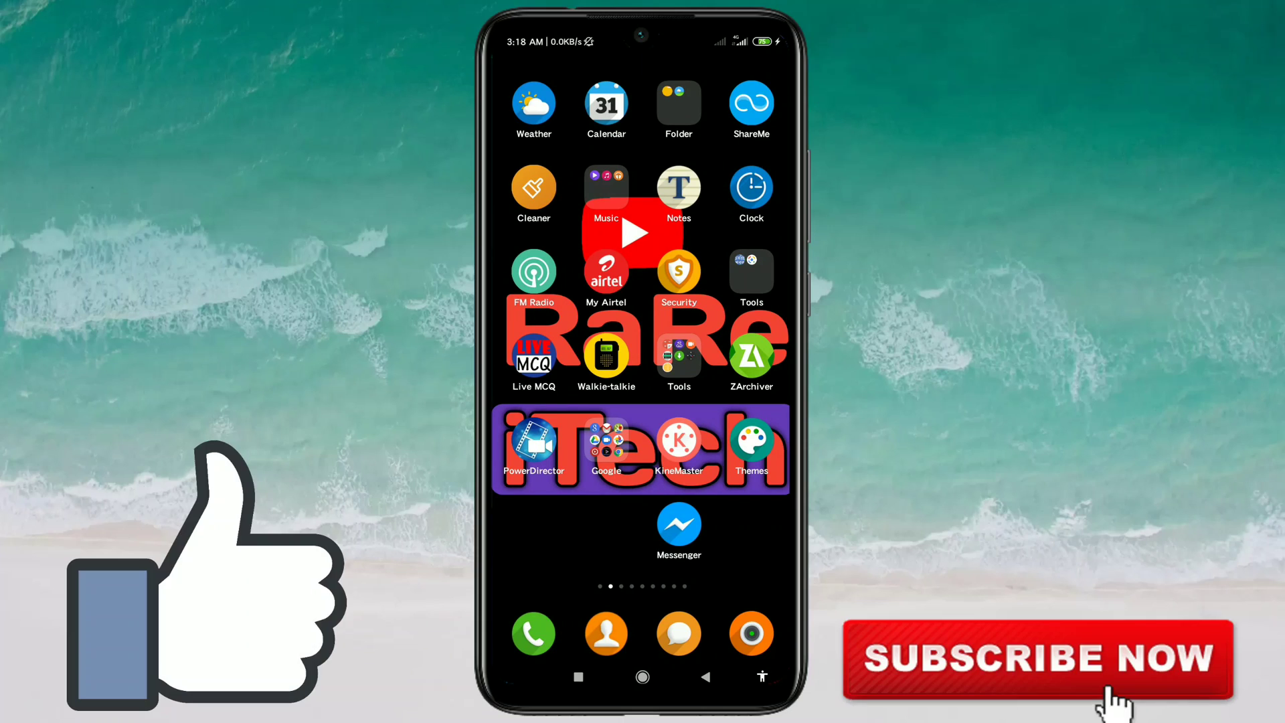
- Relaunch Messenger and go from the profile menu to People settings
{"action": "left_click", "coordinate": [679, 527]}
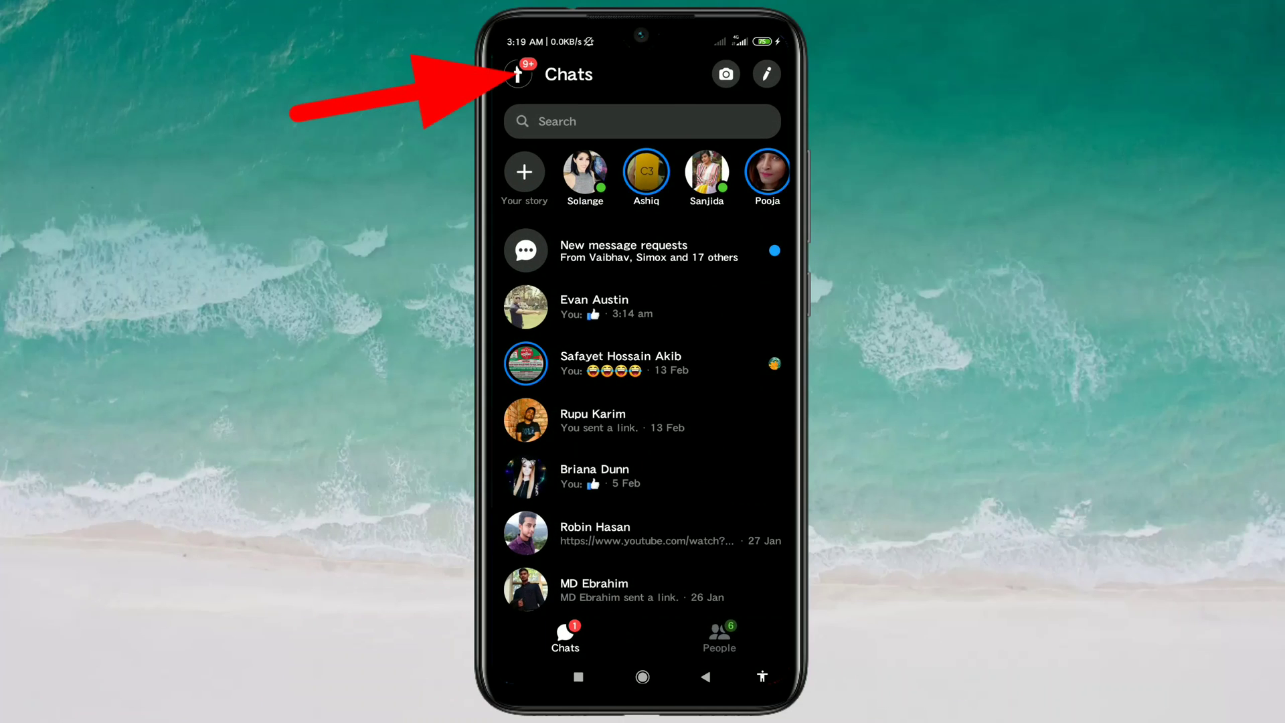
{"action": "left_click", "coordinate": [518, 75]}
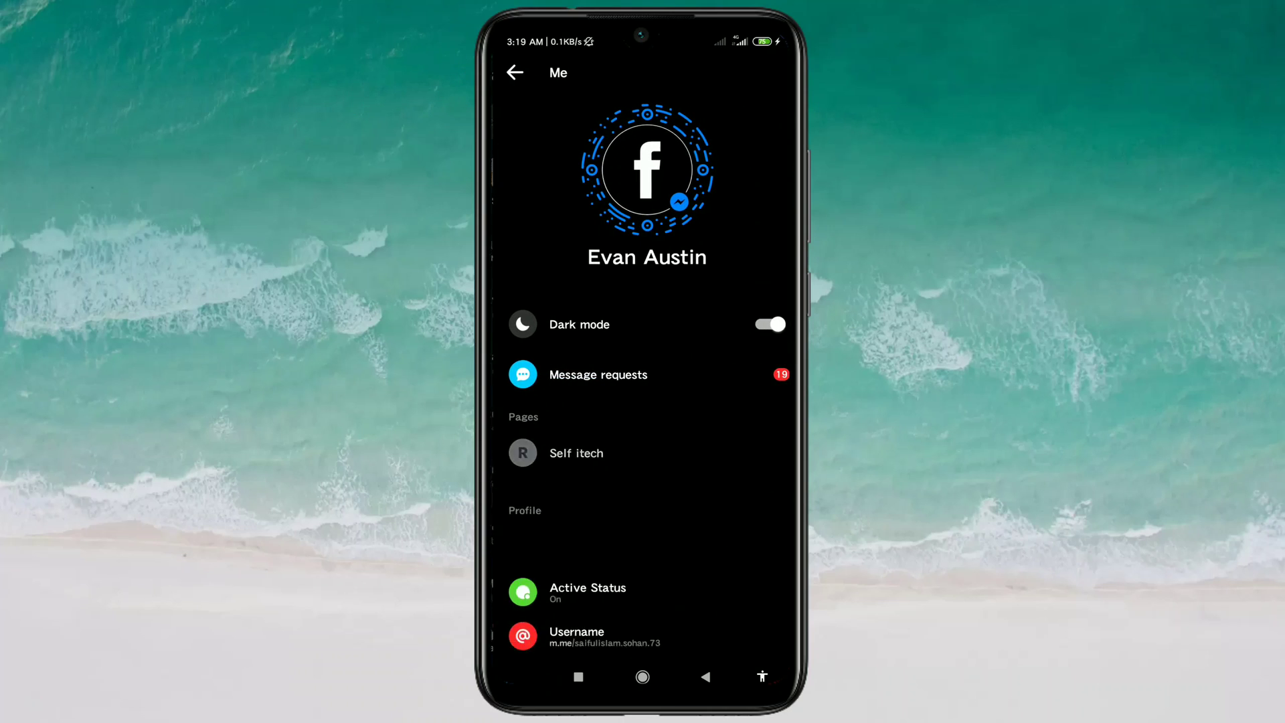
{"action": "scroll", "scroll_direction": "down", "scroll_amount": 3}
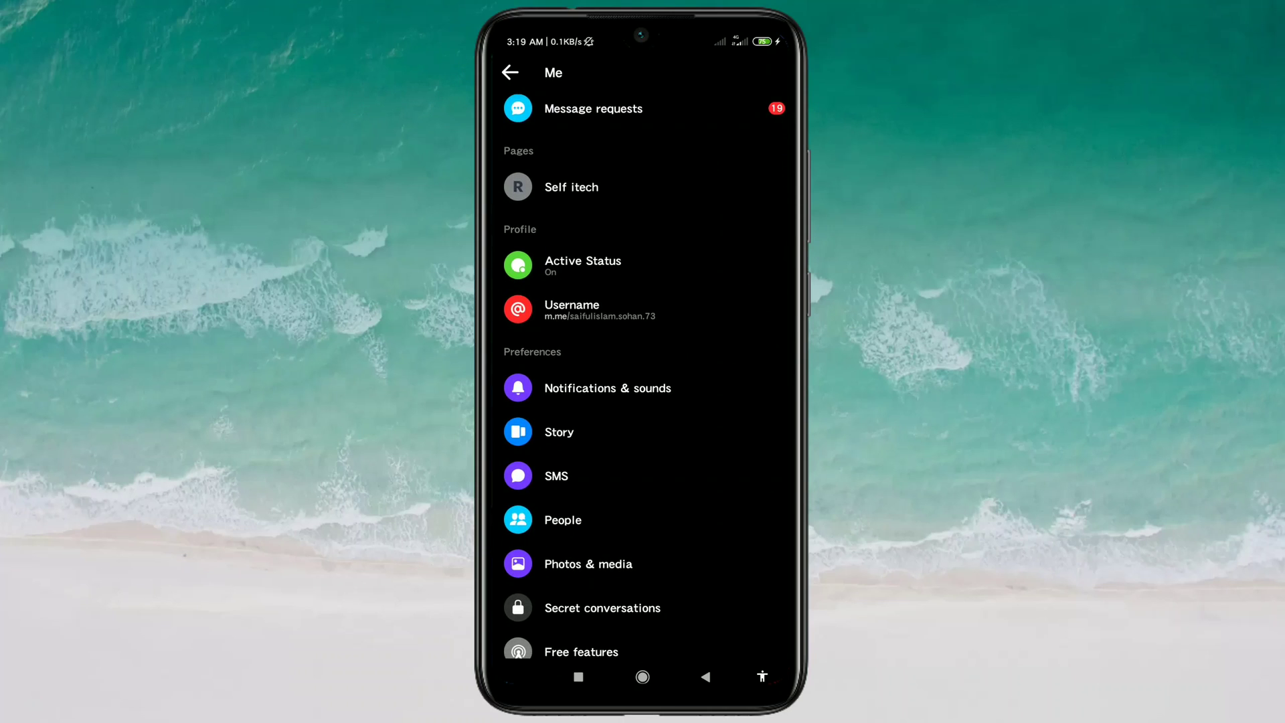
{"action": "scroll", "scroll_direction": "down", "scroll_amount": 3}
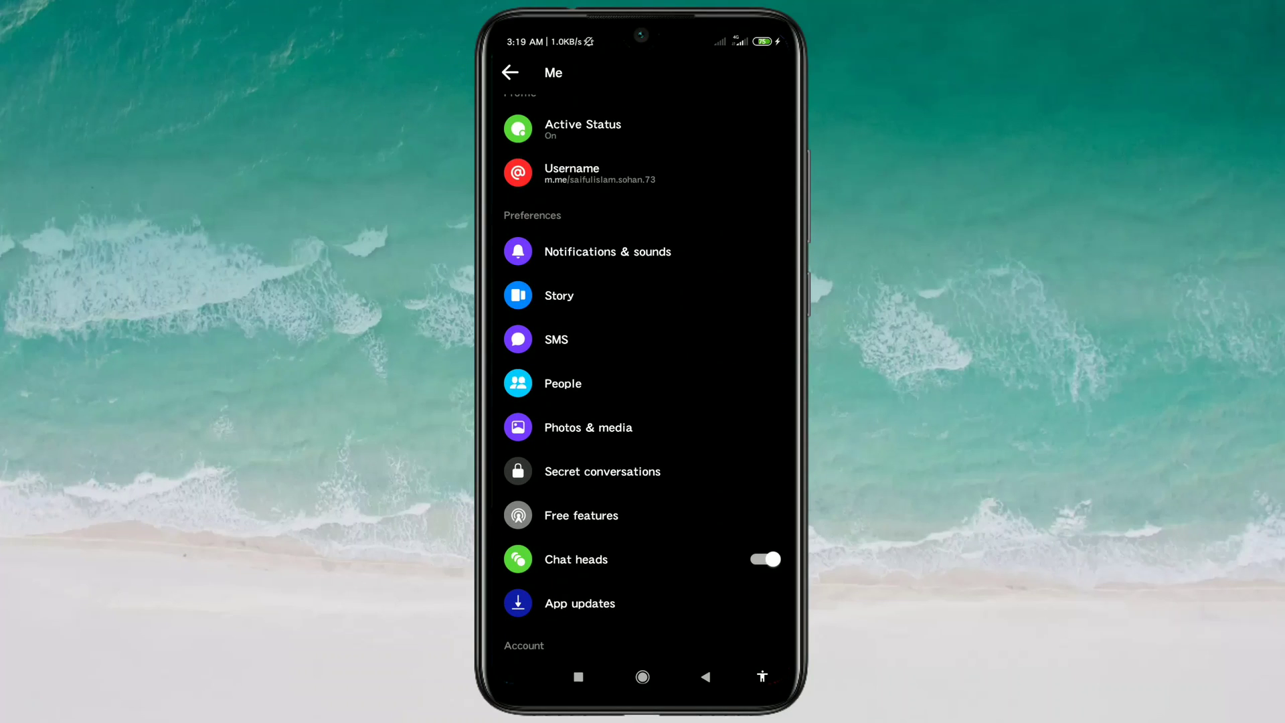
{"action": "left_click", "coordinate": [563, 384]}
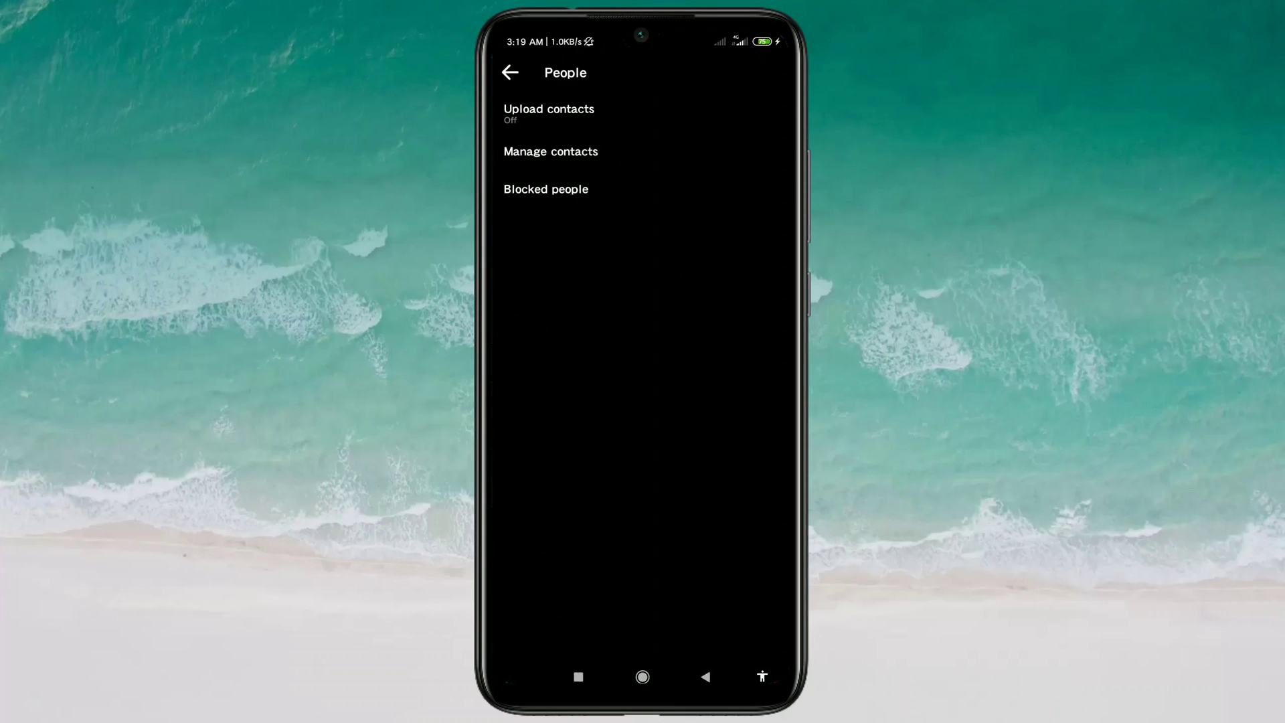
- Unblock a contact on Messenger from Blocked people, leaving four blocked accounts
{"action": "left_click", "coordinate": [546, 189]}
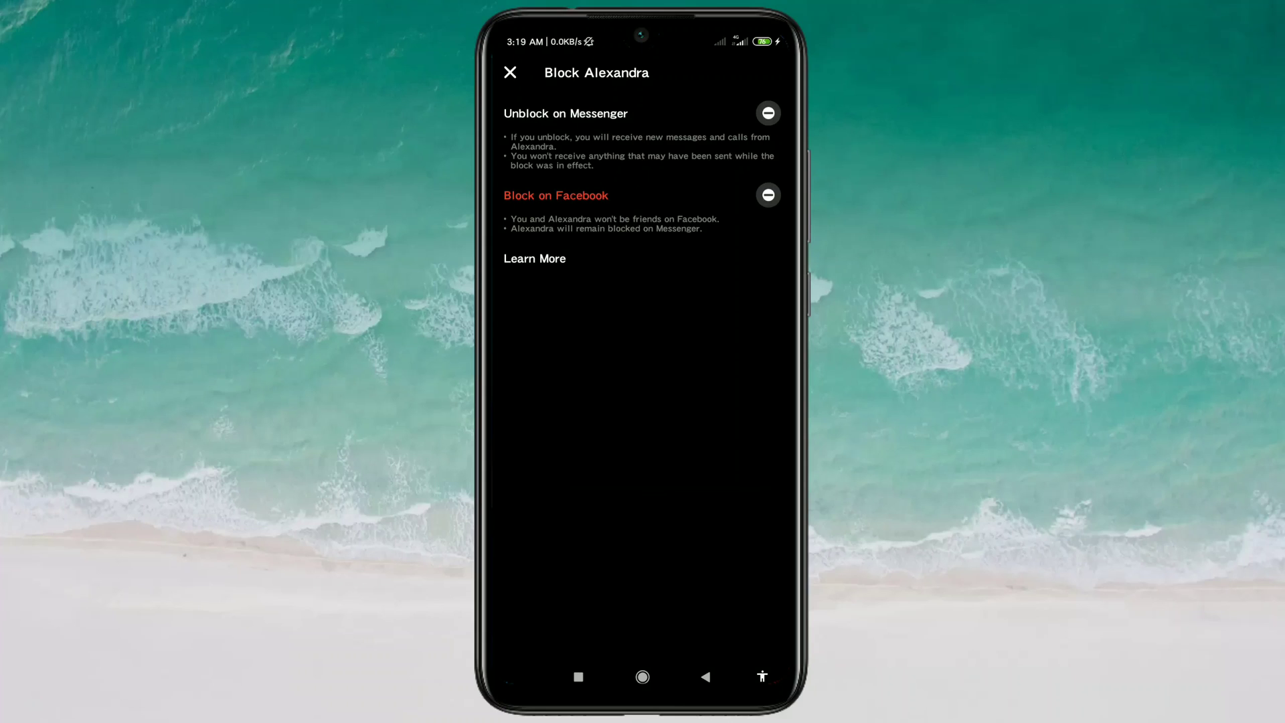
{"action": "left_click", "coordinate": [768, 112]}
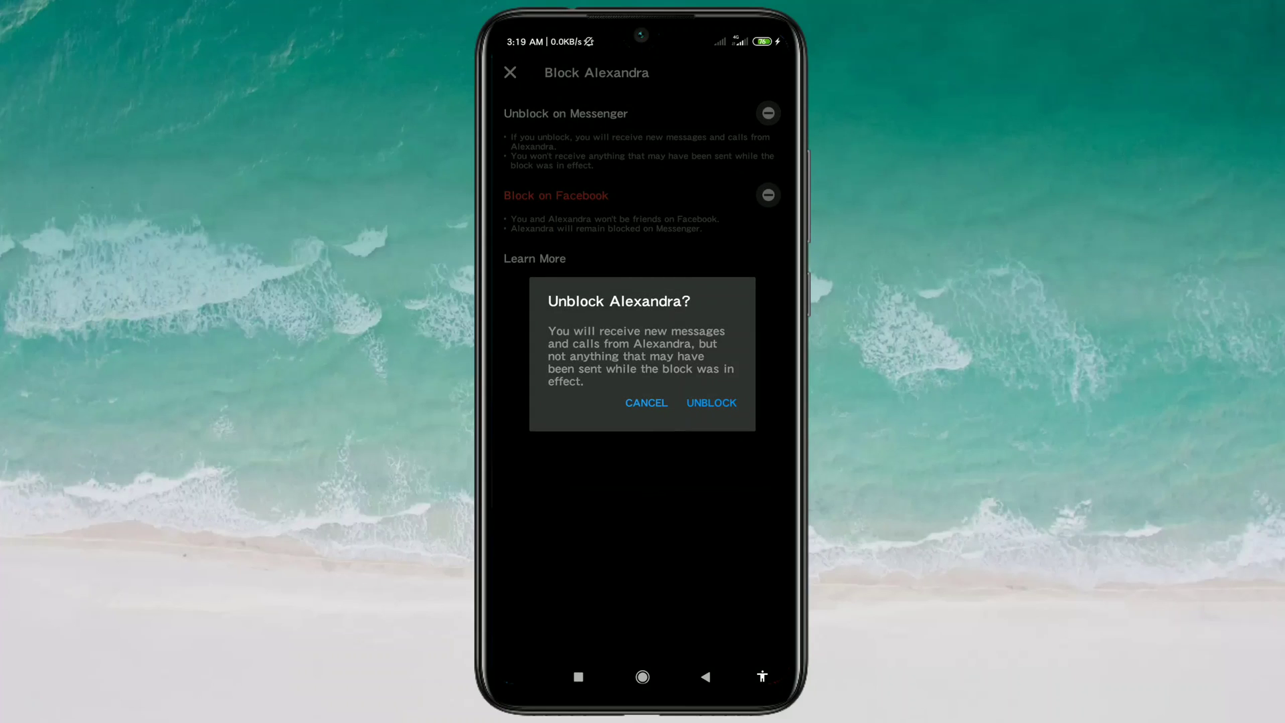
{"action": "left_click", "coordinate": [712, 403]}
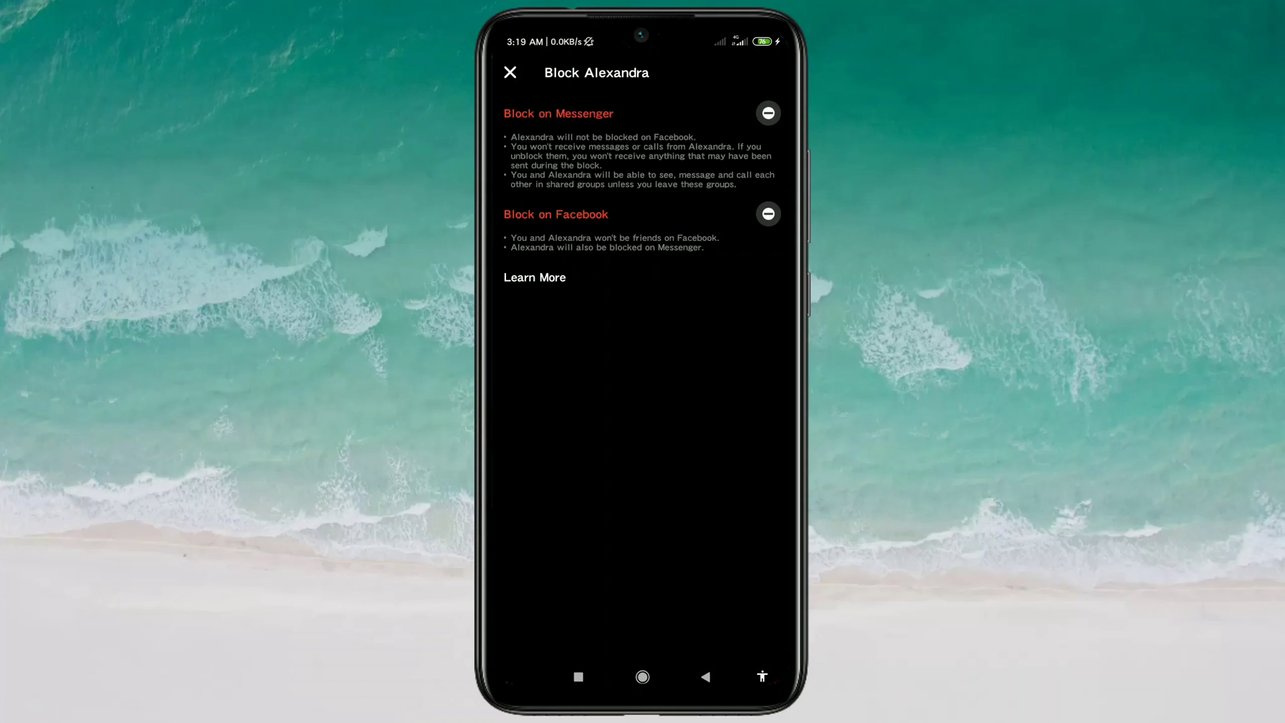
{"action": "left_click", "coordinate": [510, 72]}
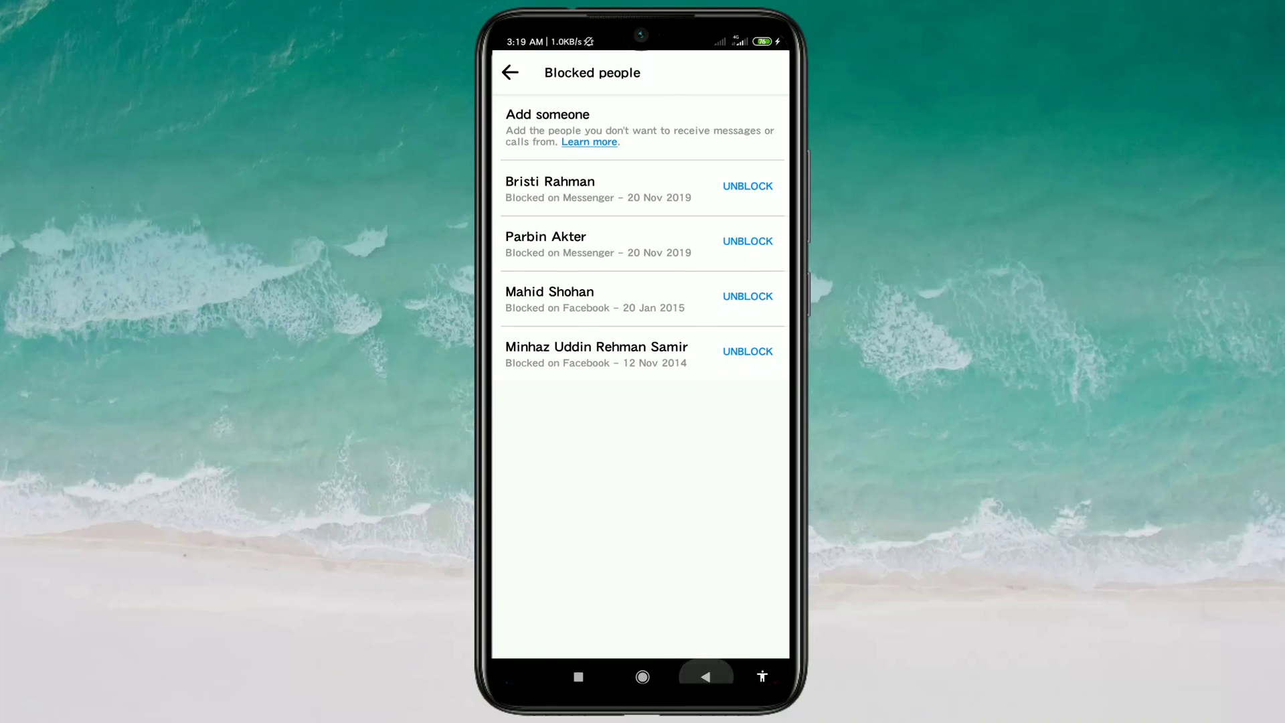
- Return to the chats list and open the most recent conversation
{"action": "left_click", "coordinate": [510, 72]}
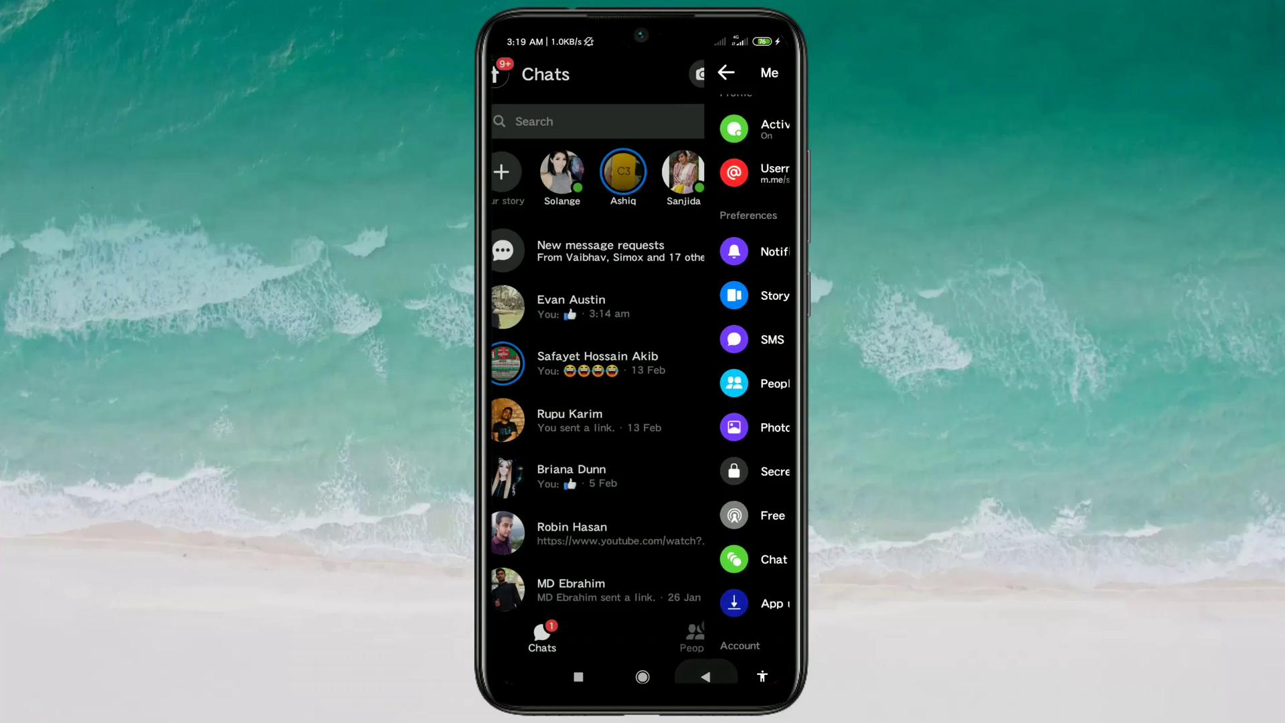
{"action": "left_click", "coordinate": [728, 73]}
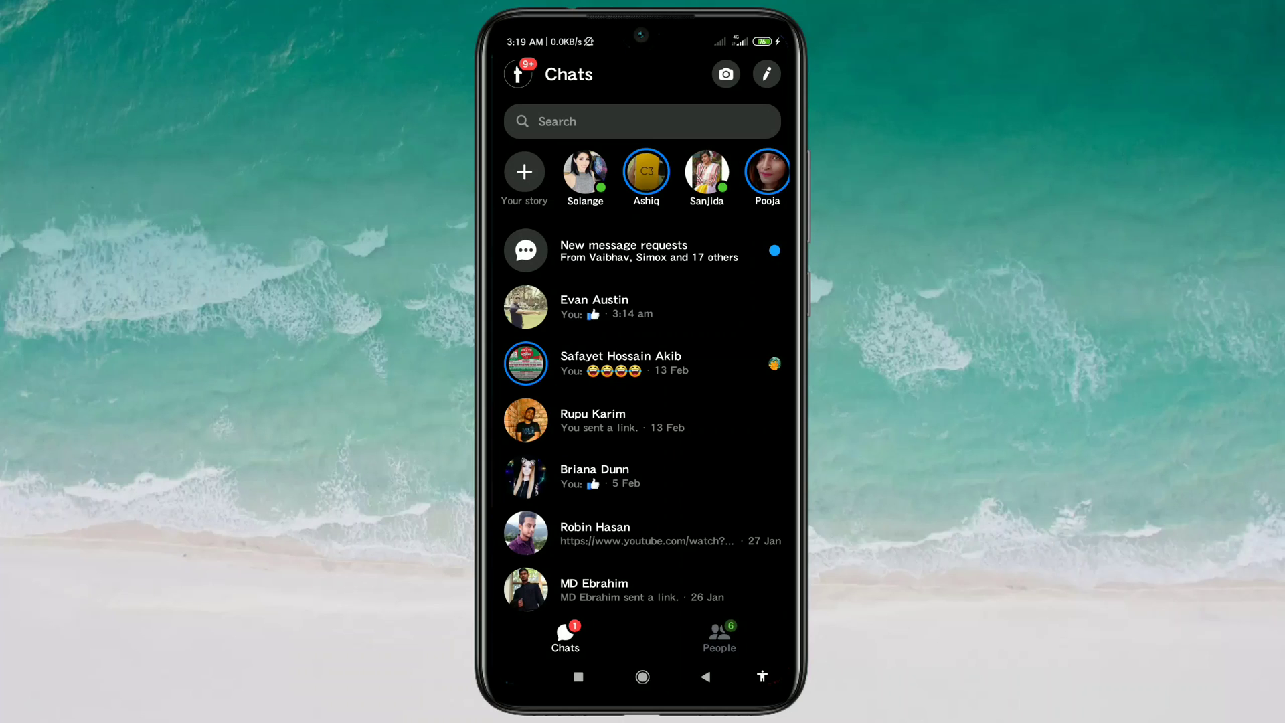
{"action": "left_click", "coordinate": [595, 306]}
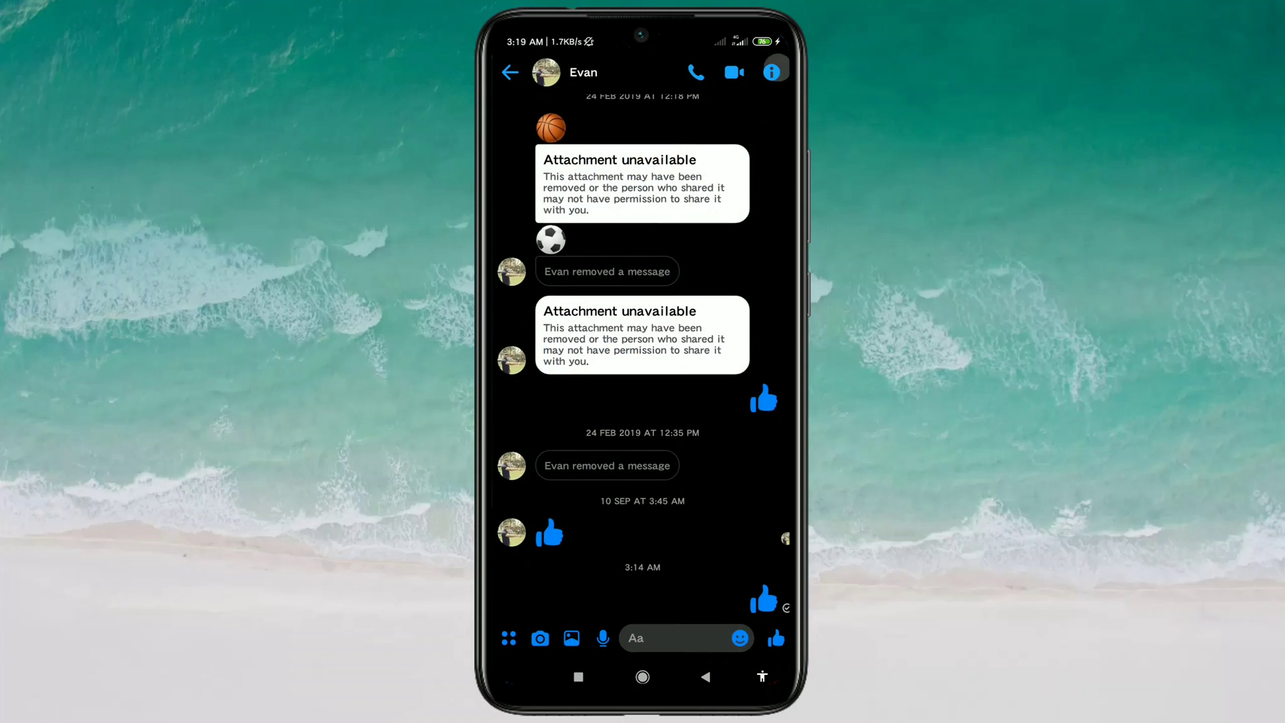
- Block Evan on Messenger from the conversation details and return to the chat
{"action": "left_click", "coordinate": [775, 71]}
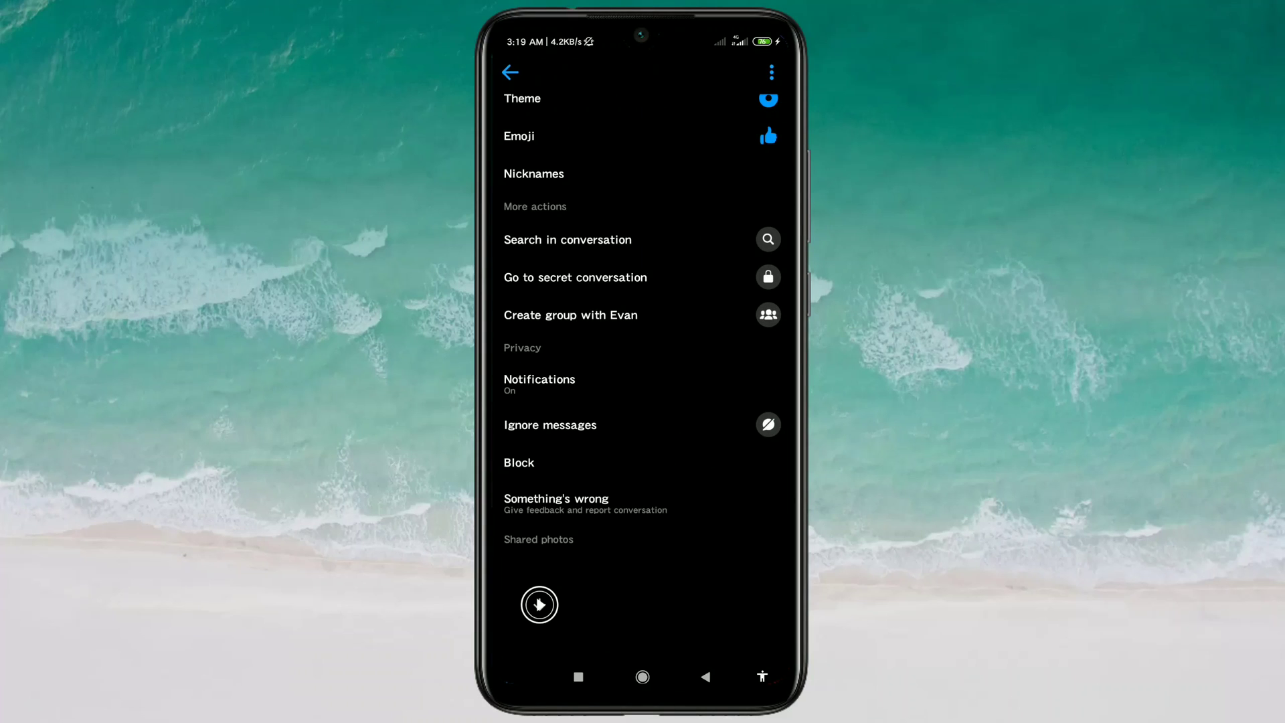
{"action": "left_click", "coordinate": [519, 463]}
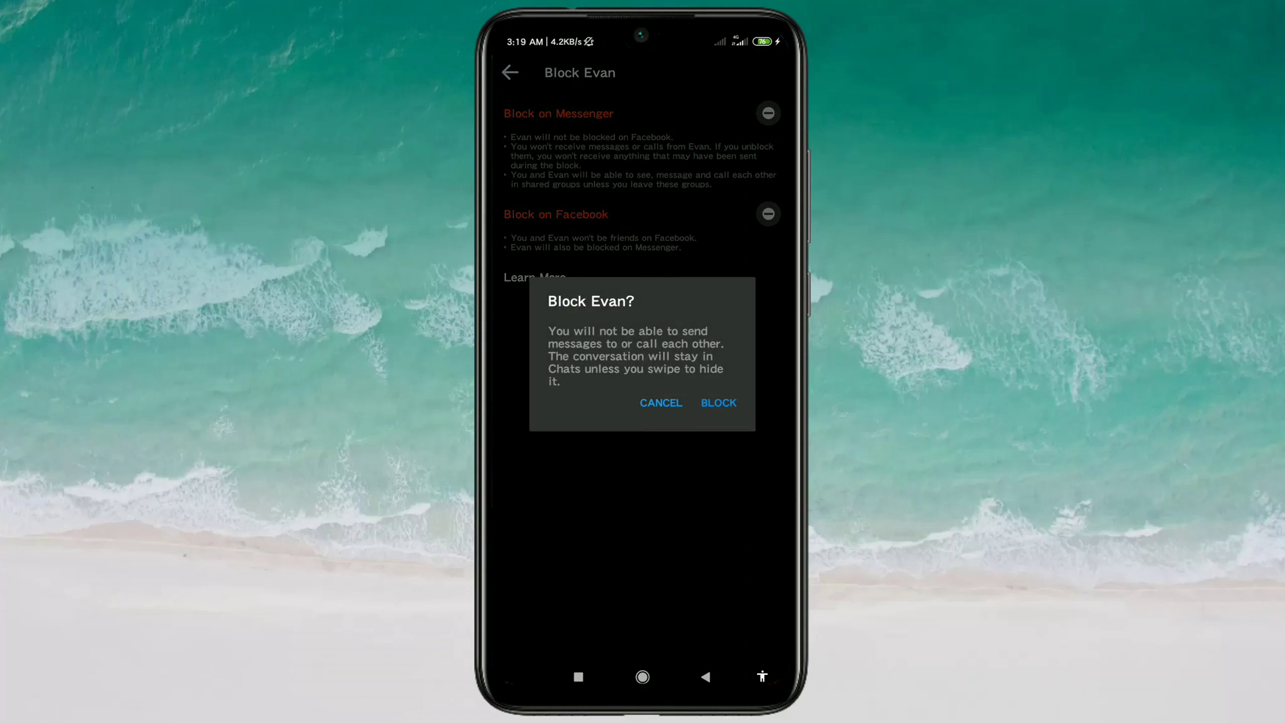
{"action": "left_click", "coordinate": [719, 403]}
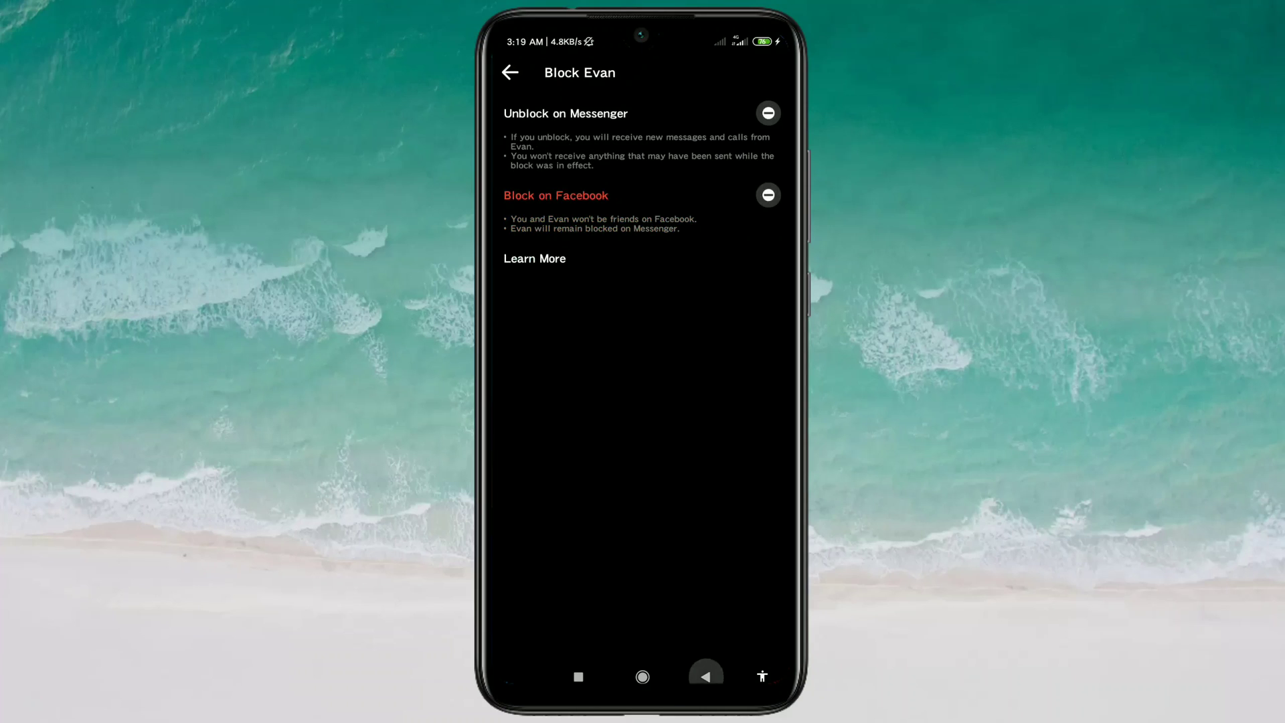
{"action": "left_click", "coordinate": [510, 72]}
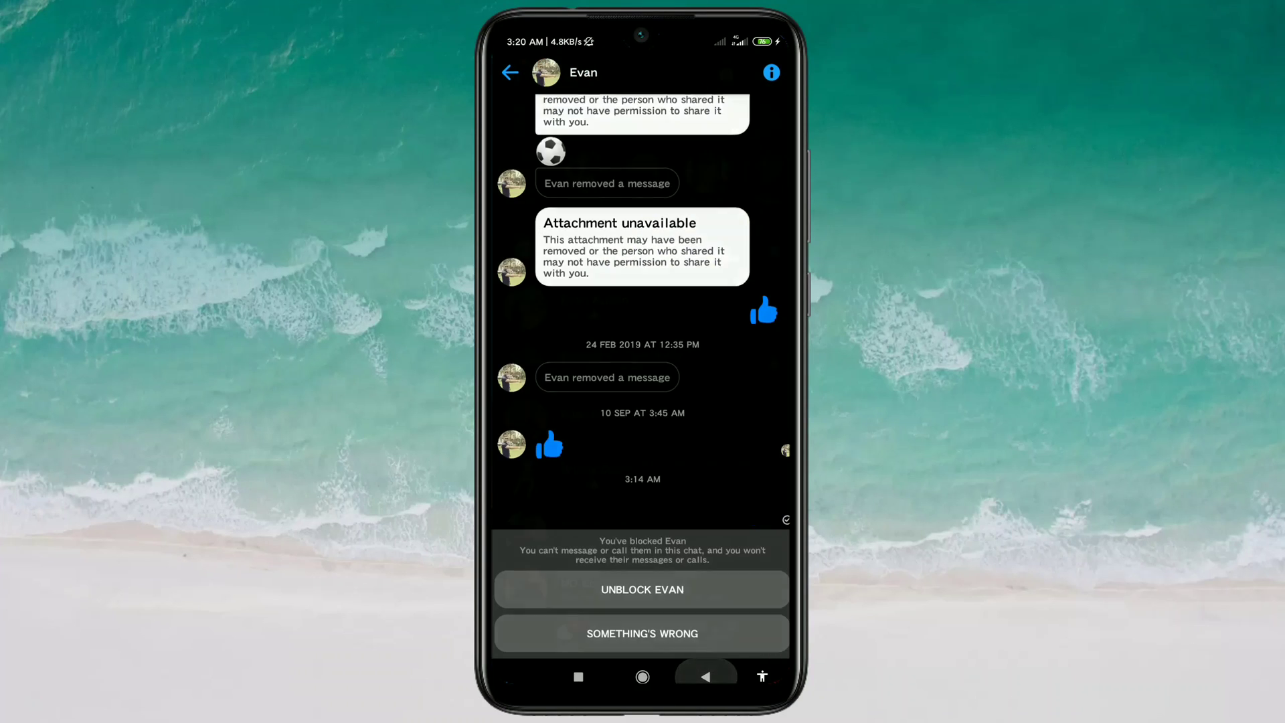
{"action": "left_click", "coordinate": [510, 73]}
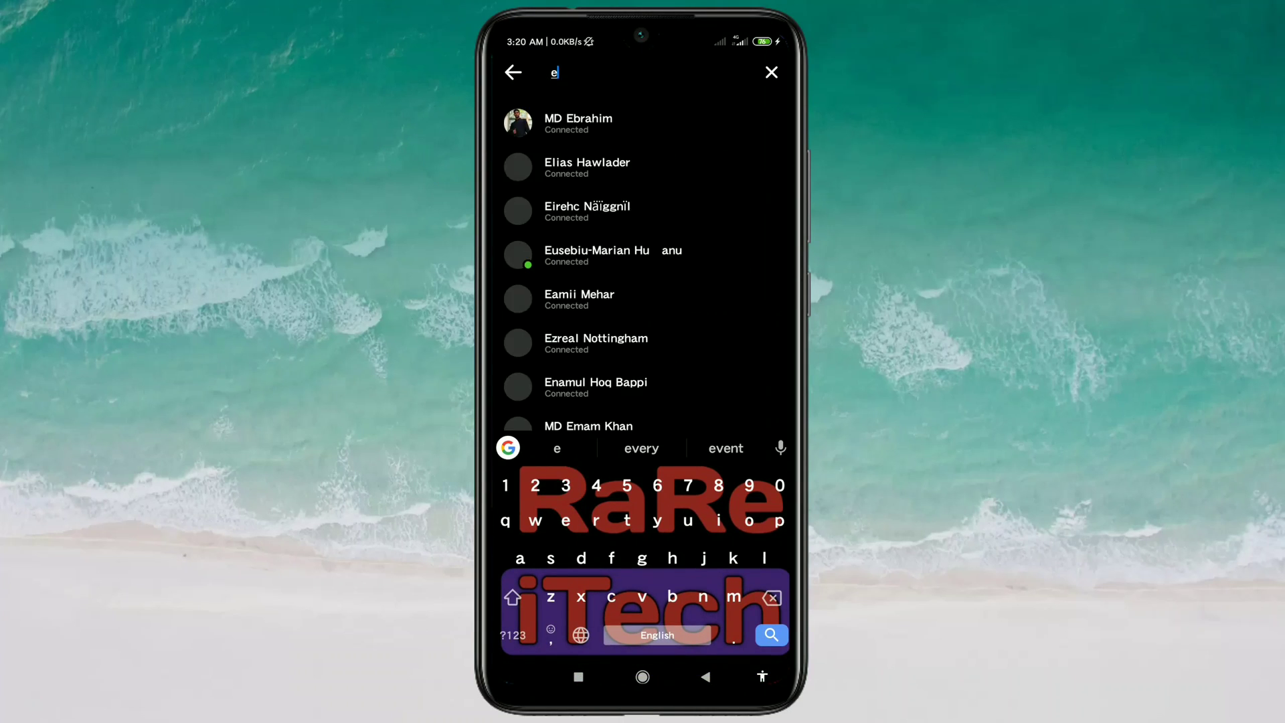
{"action": "type", "text": "van"}
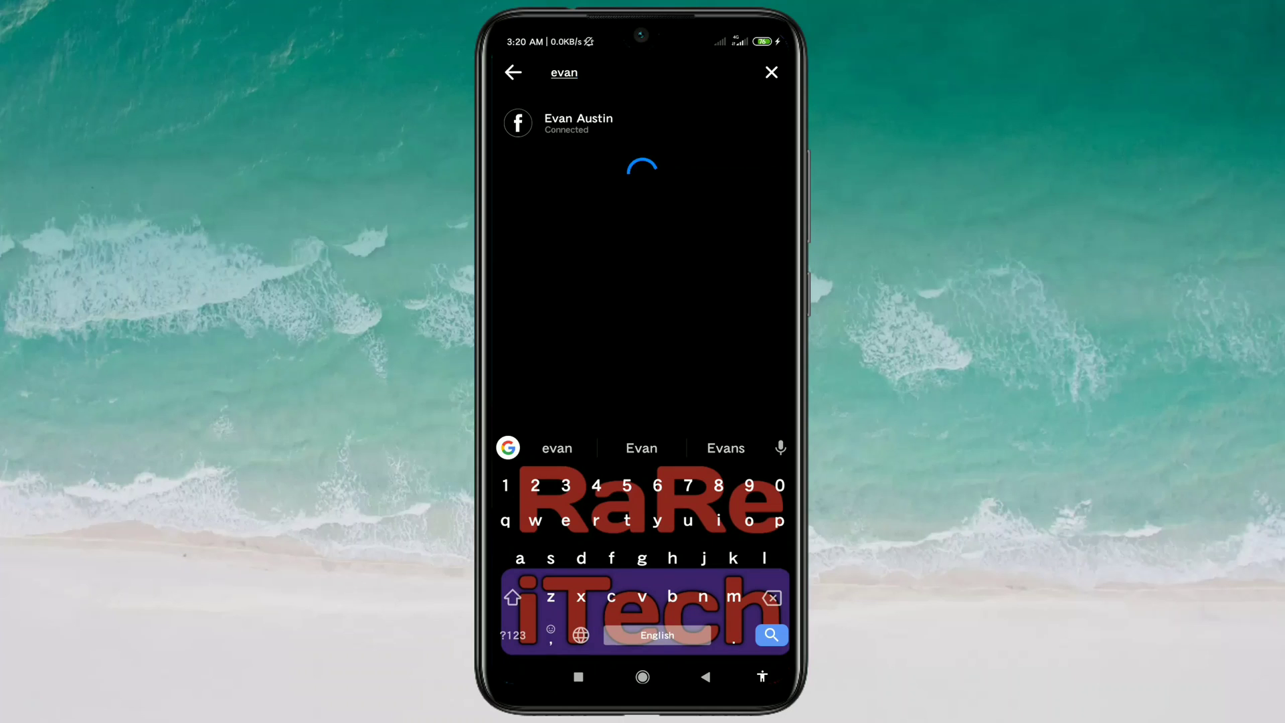
{"action": "type", "text": "aus"}
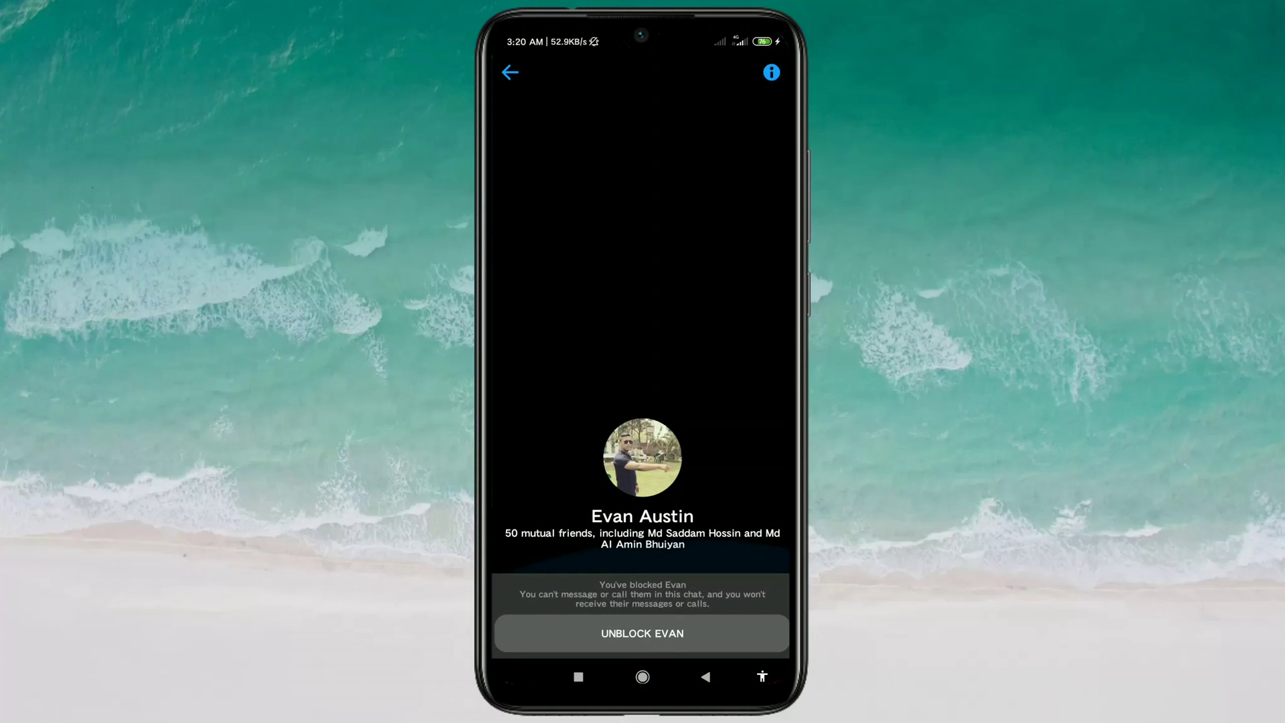
{"action": "left_click", "coordinate": [642, 633]}
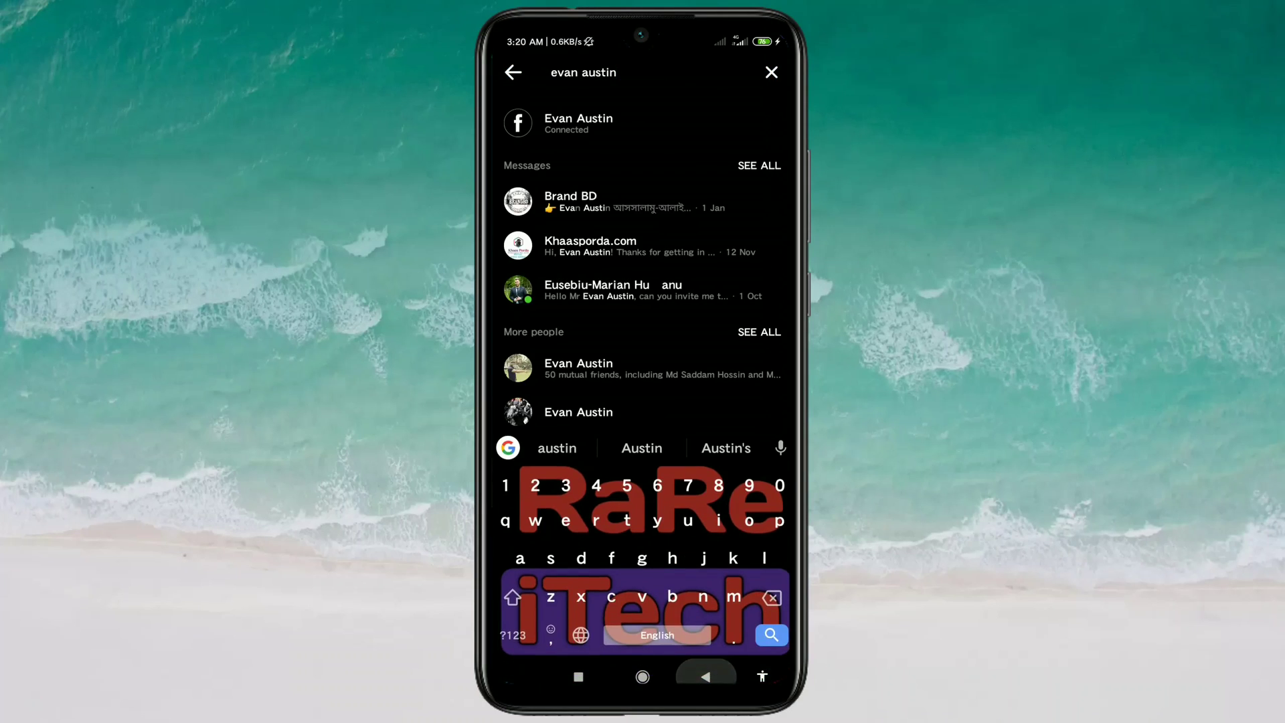
{"action": "left_click", "coordinate": [771, 71]}
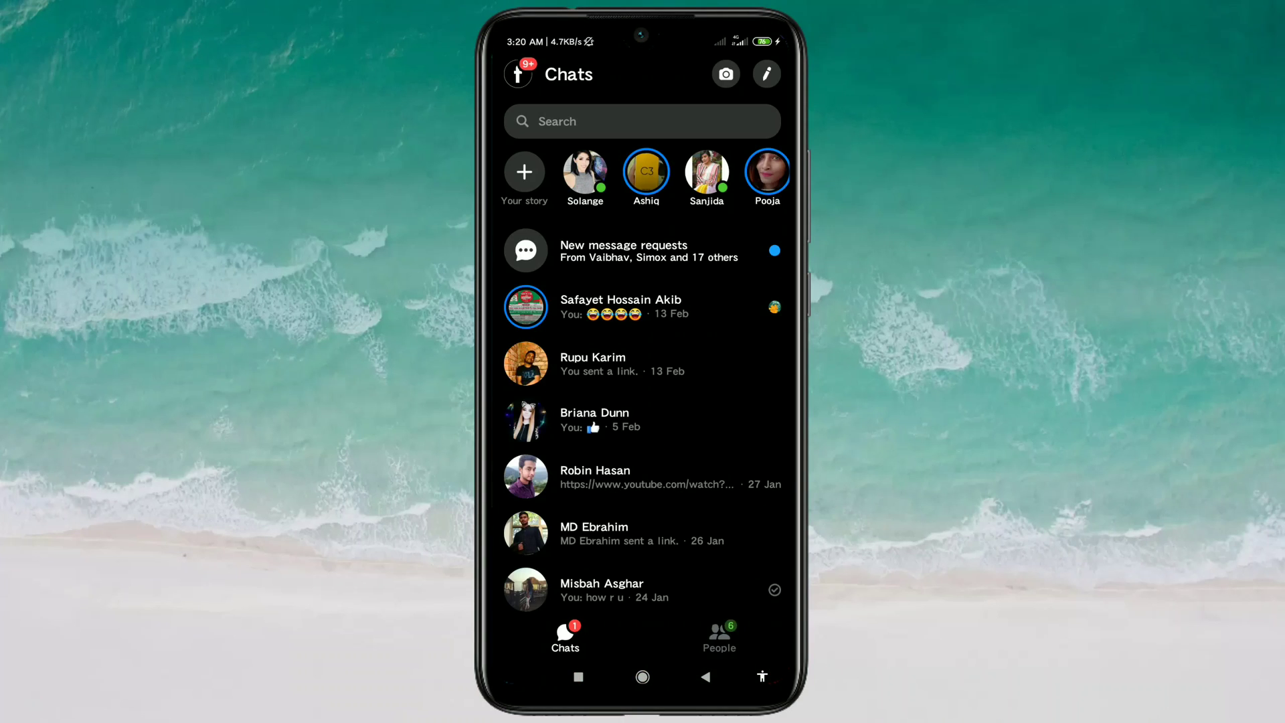
- Unblock Evan on Messenger through the profile menu's Blocked people list
{"action": "left_click", "coordinate": [522, 74]}
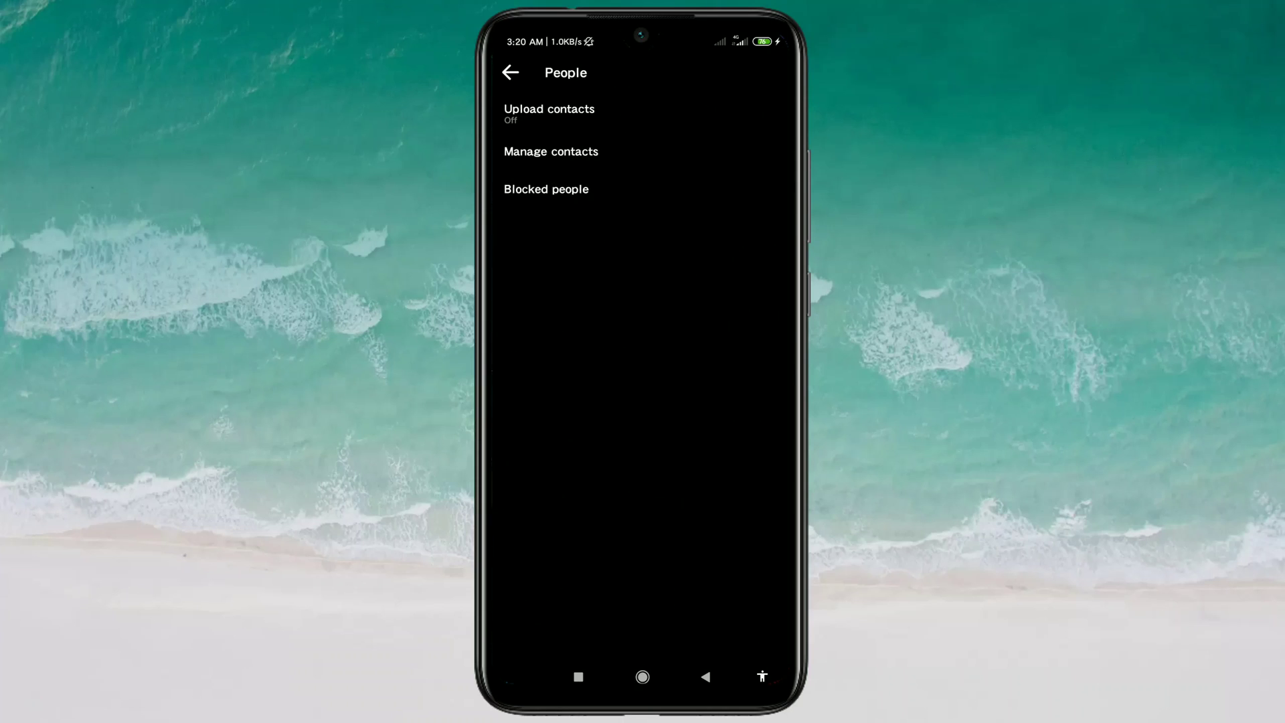
{"action": "left_click", "coordinate": [546, 189]}
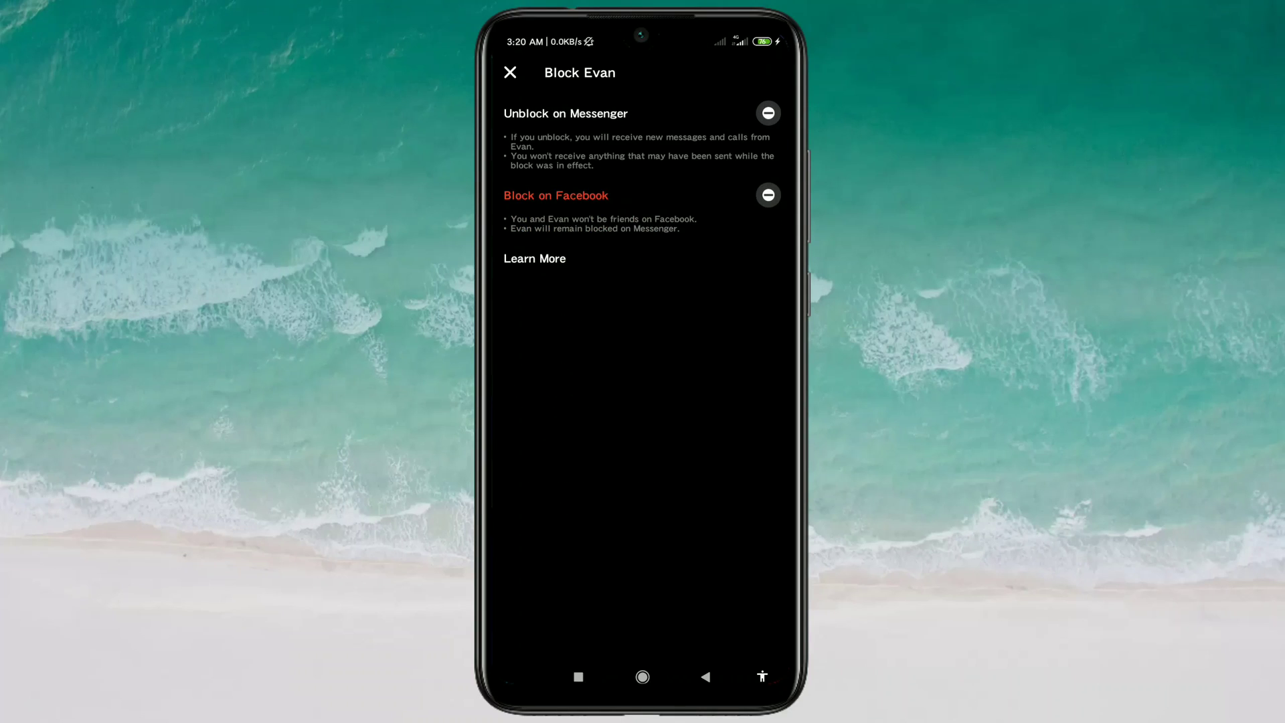
{"action": "left_click", "coordinate": [768, 112]}
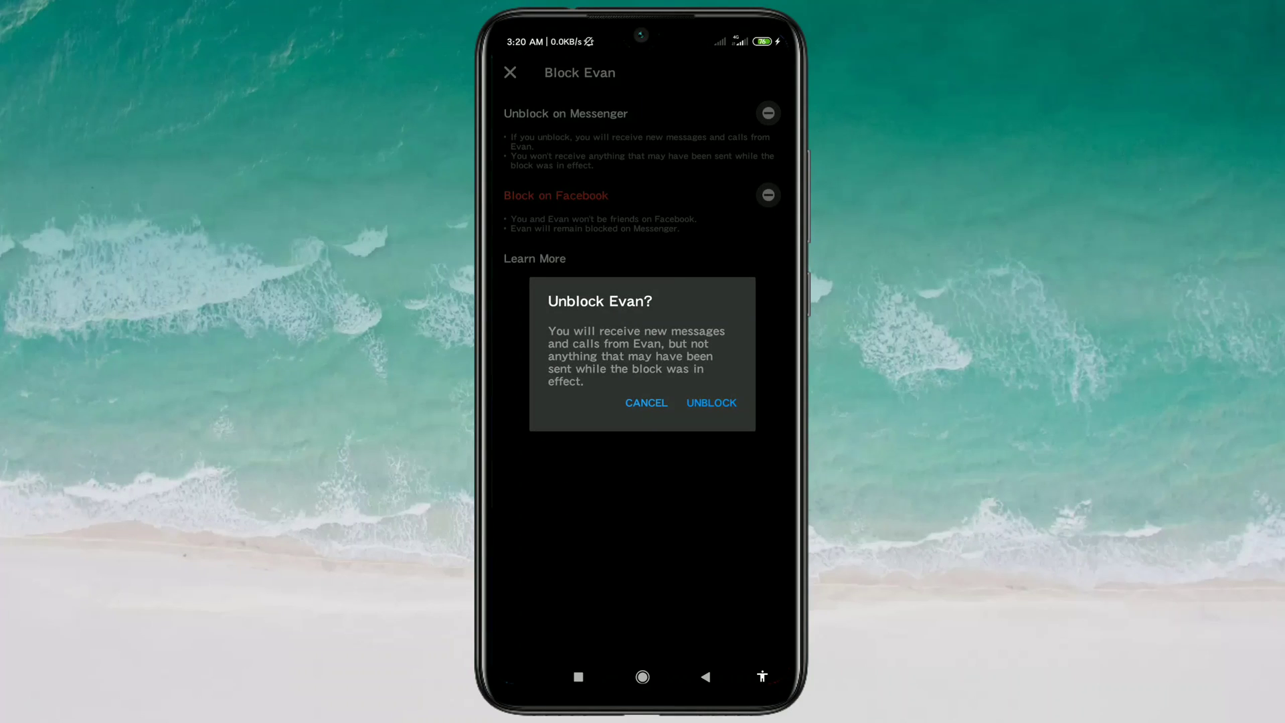
{"action": "left_click", "coordinate": [646, 403]}
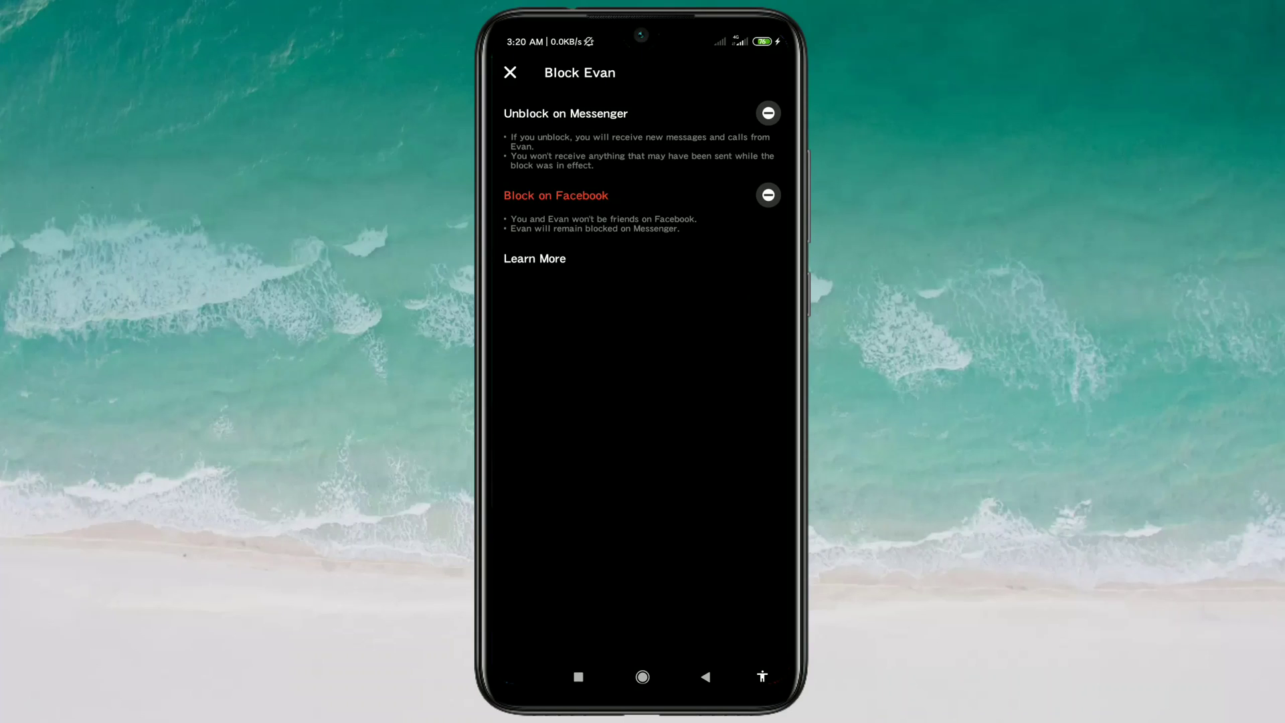